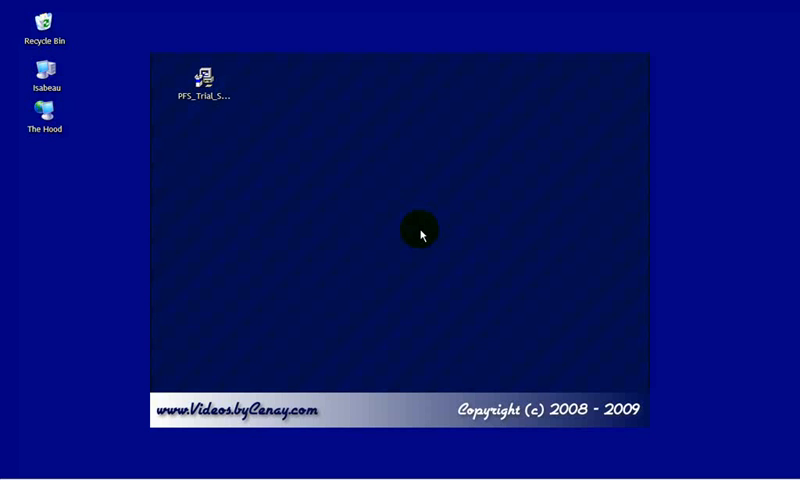
- Launch the PFS_Trial_Setup installer from the desktop
click(205, 78)
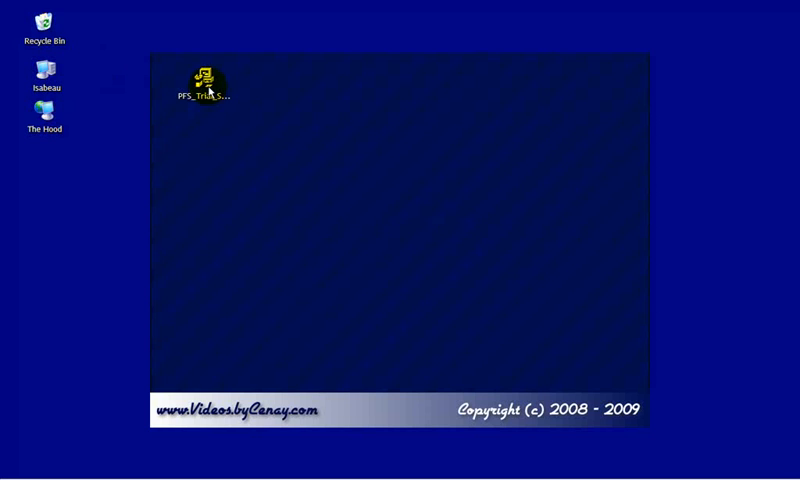
double_click(205, 78)
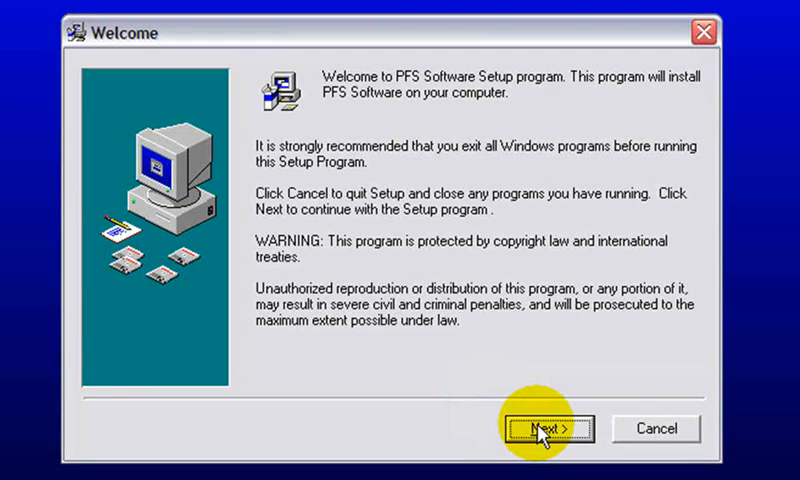
- Install PFS Software with Blank Data unchecked and finish the installer
click(548, 428)
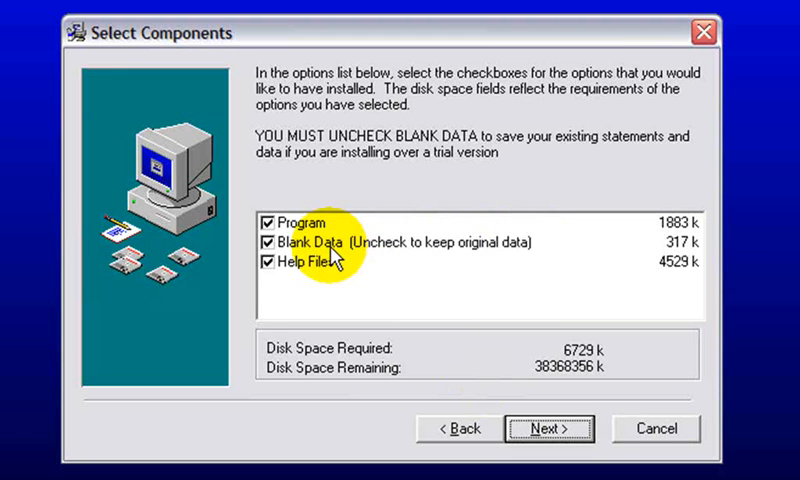
click(268, 242)
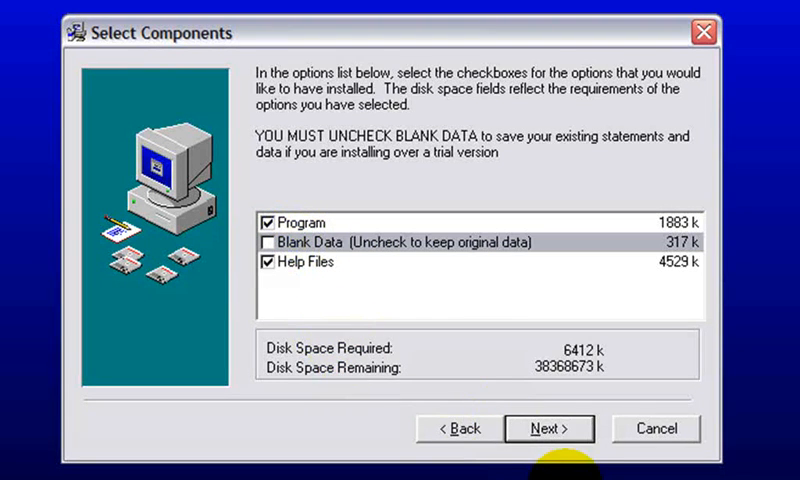
click(549, 428)
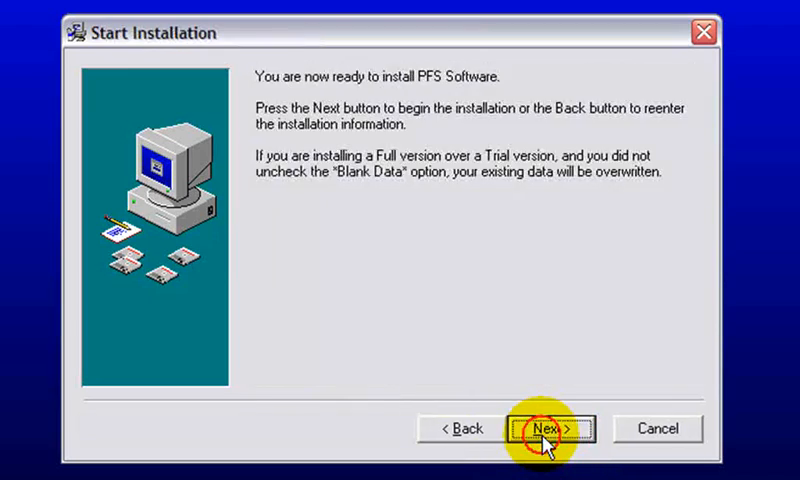
click(547, 428)
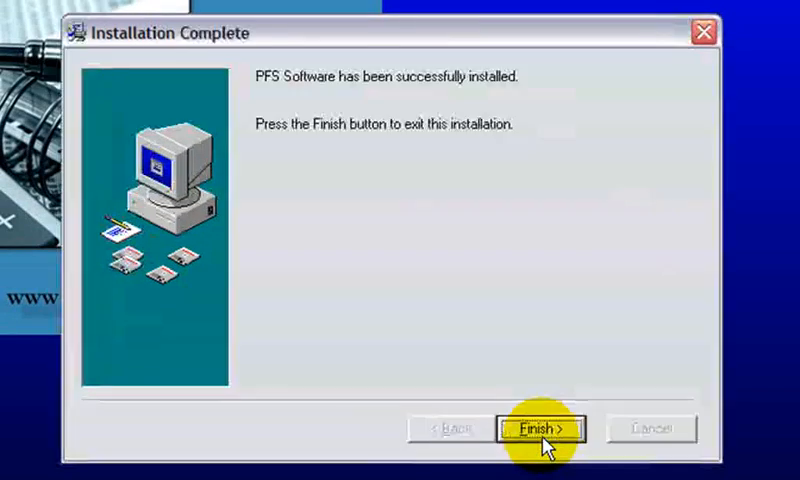
click(540, 428)
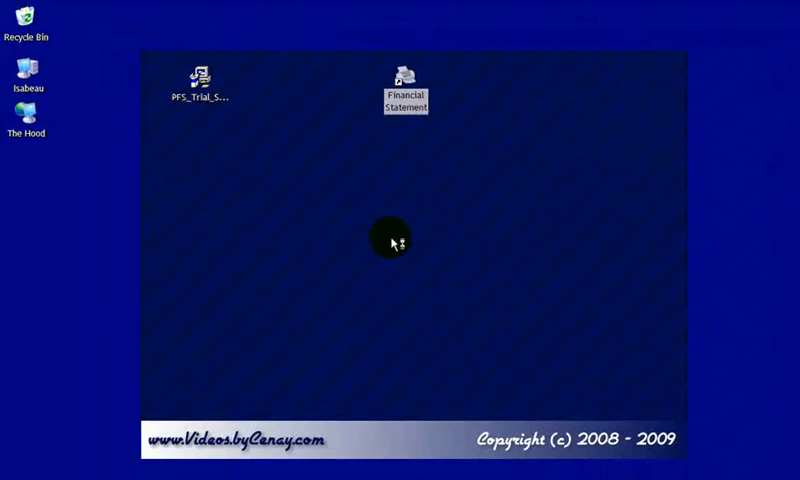
- Launch the Financial Statement program from its desktop shortcut
double_click(403, 78)
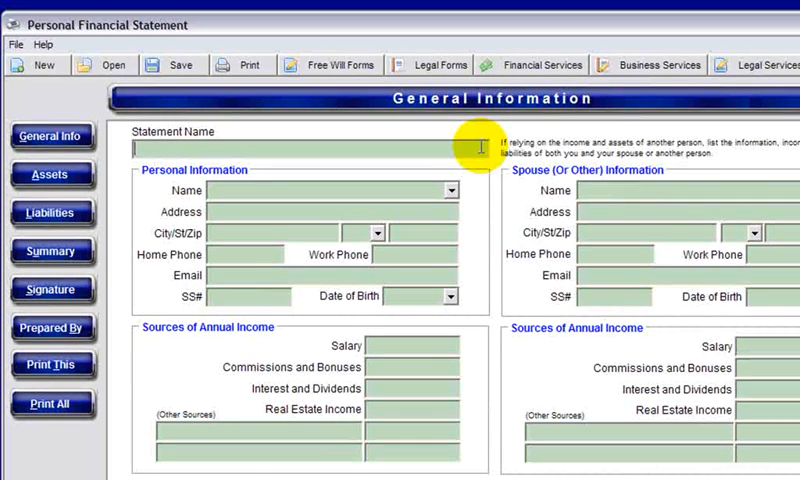
- Enter statement name 'Personal Statement', name John, state TX and an income amount starting 85
text(Personal)
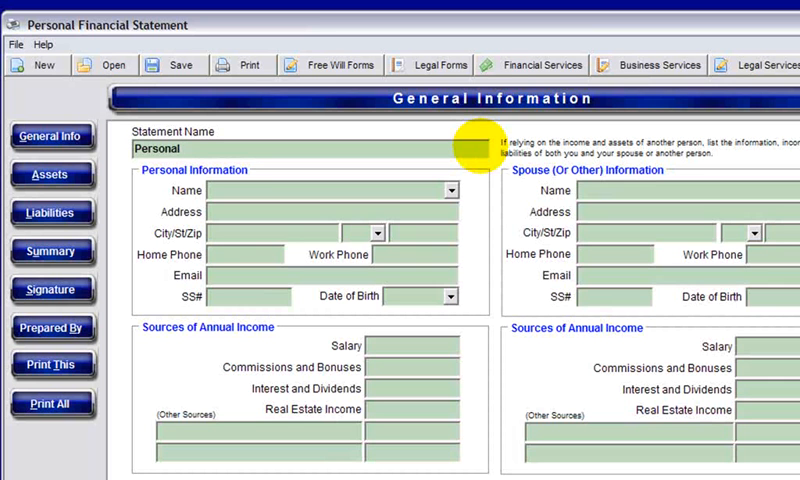
text(Statement)
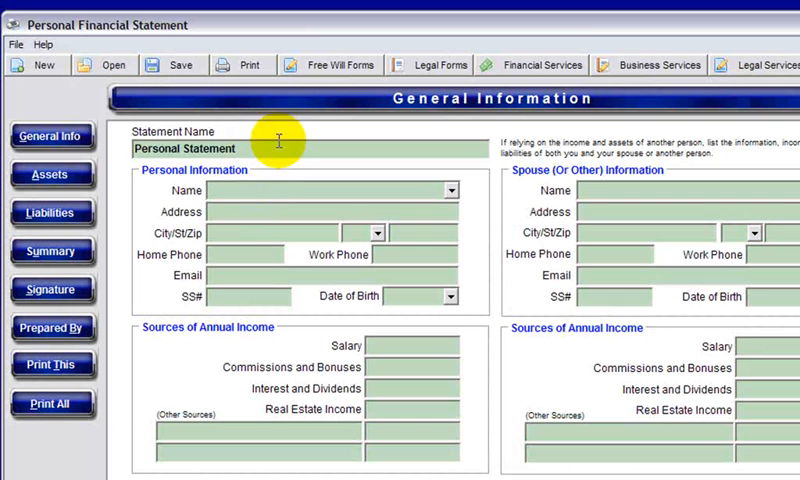
mouse_move(283, 192)
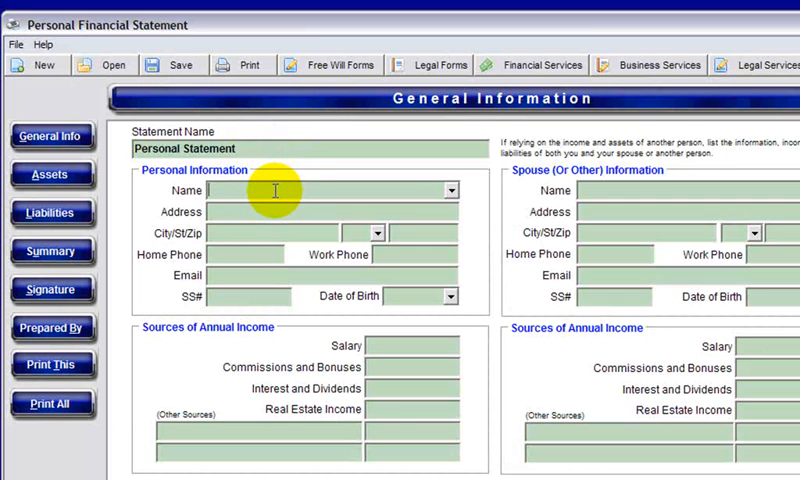
text(John Q Public)
text(123 Main Street)
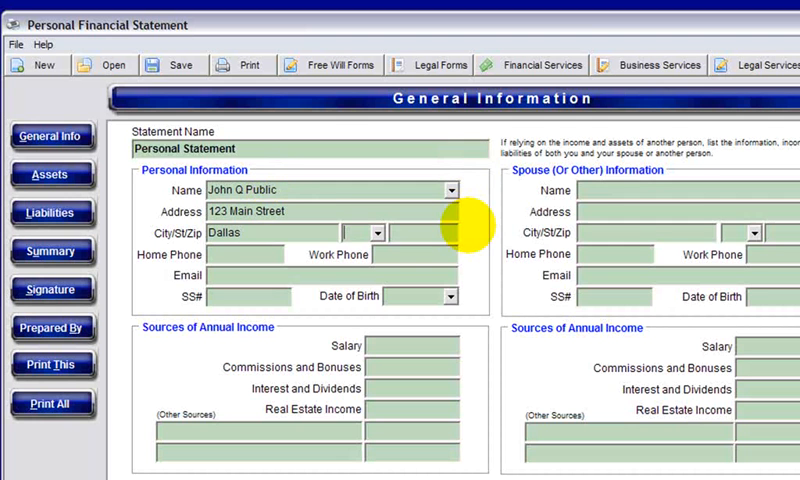
text(TX)
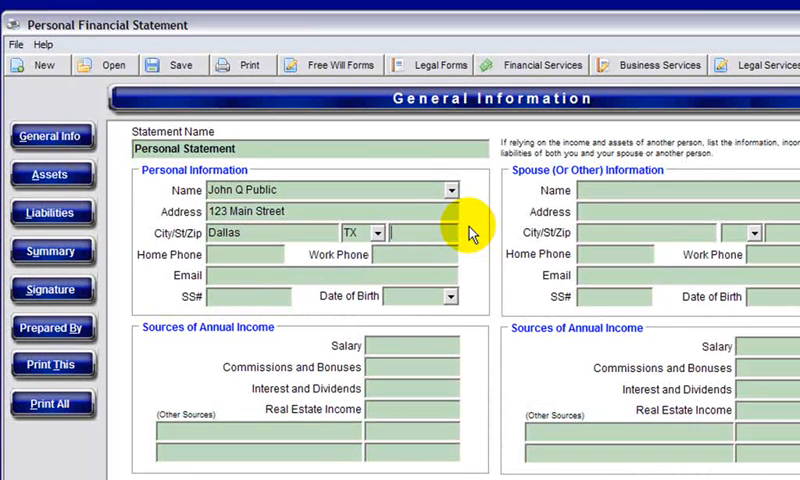
text(85541)
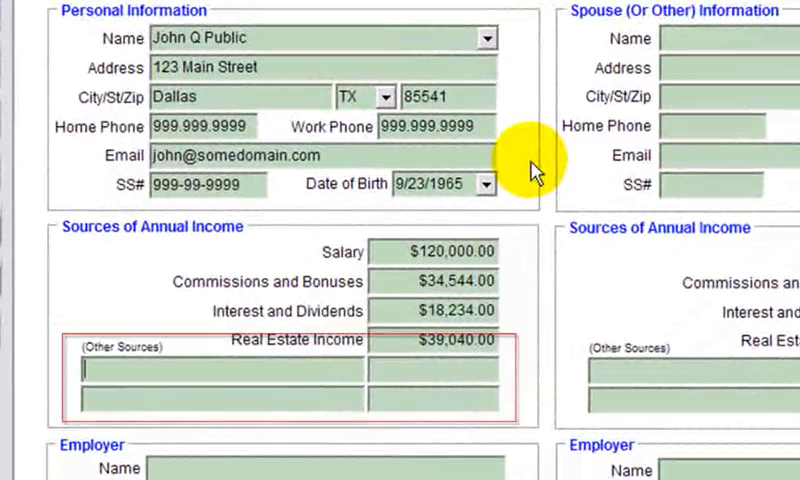
mouse_move(510, 405)
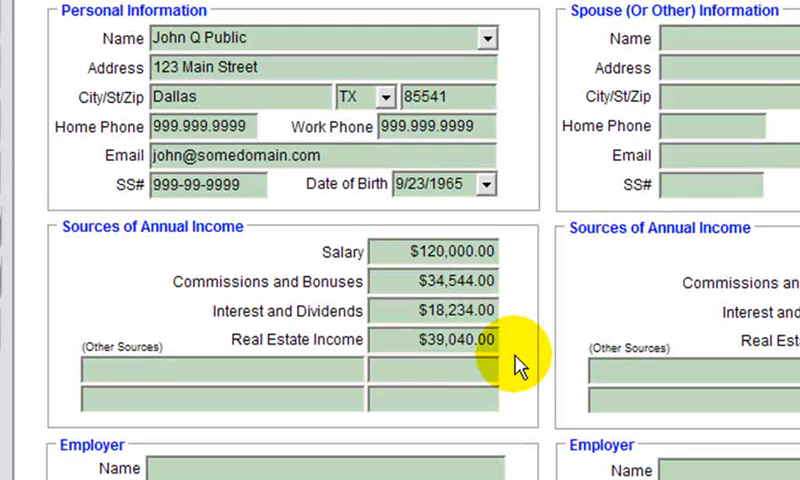
- Enter Death Benefits as the first other source of annual income
text(Death)
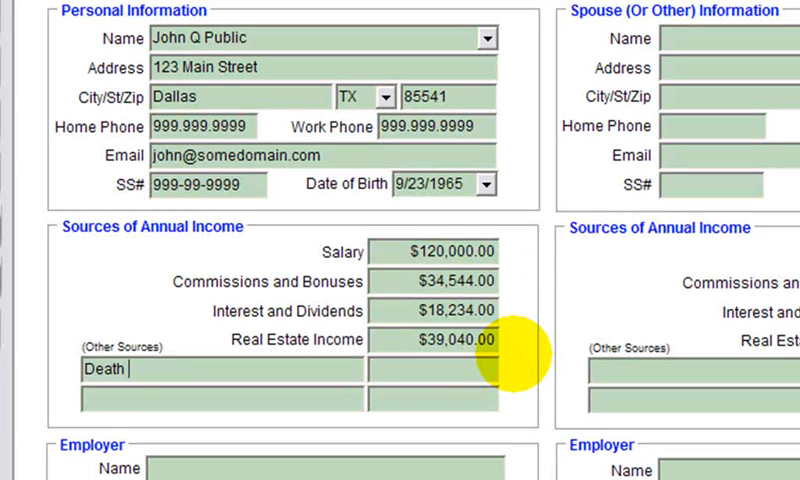
text(Be)
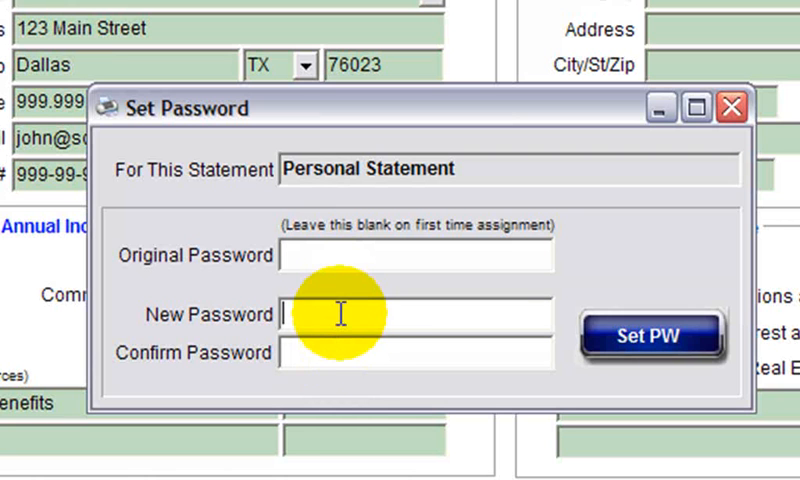
mouse_move(648, 335)
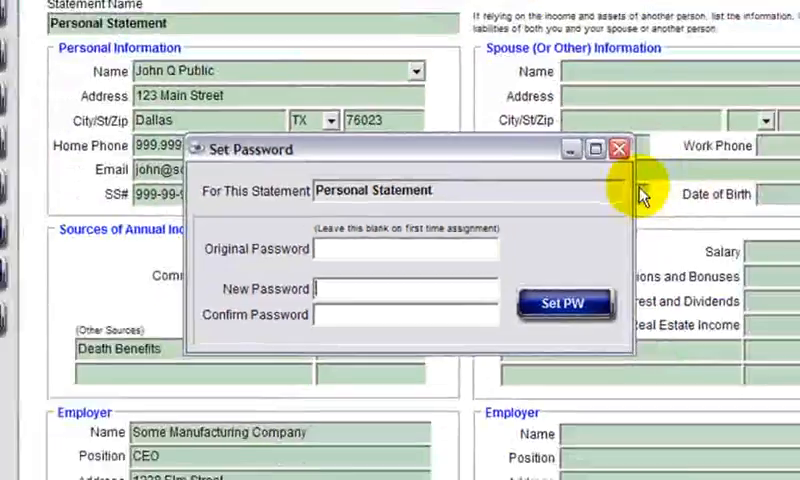
- Dismiss the Set Password dialog and save the general information
click(617, 148)
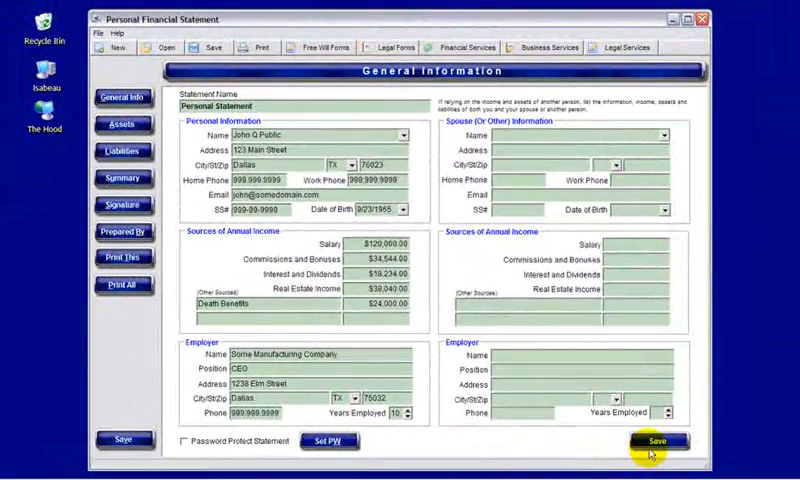
click(650, 440)
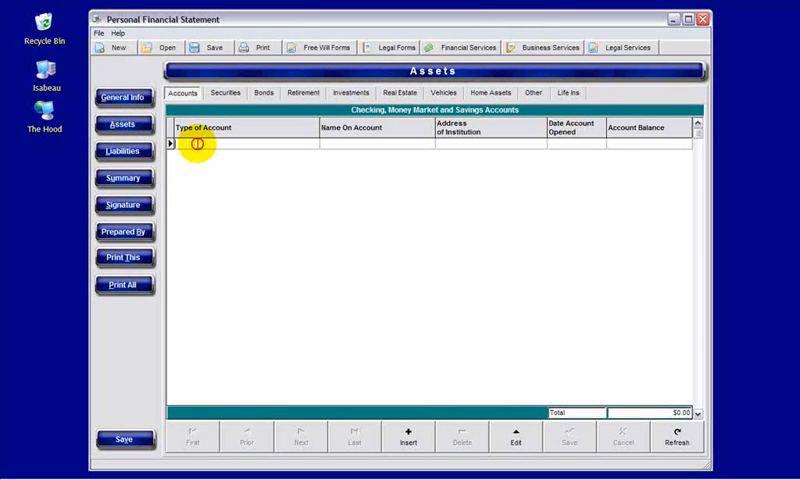
- Add a checking account for John on the Accounts tab, review Retirement, then go to Liabilities
text(Checking)
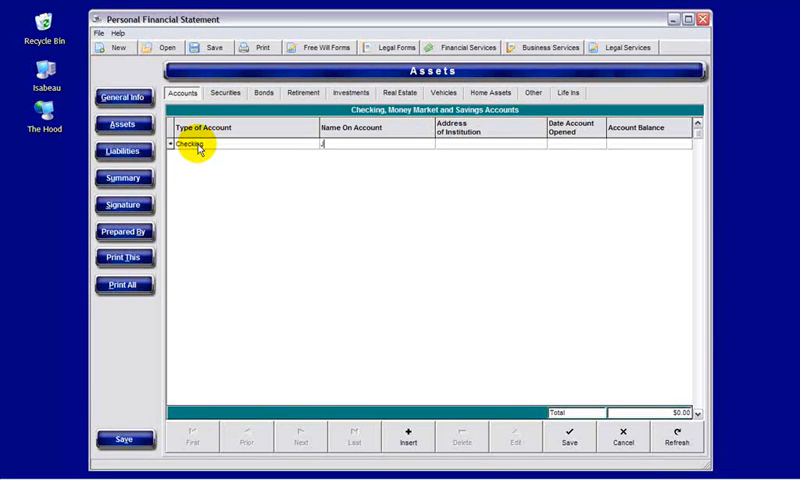
text(John Public)
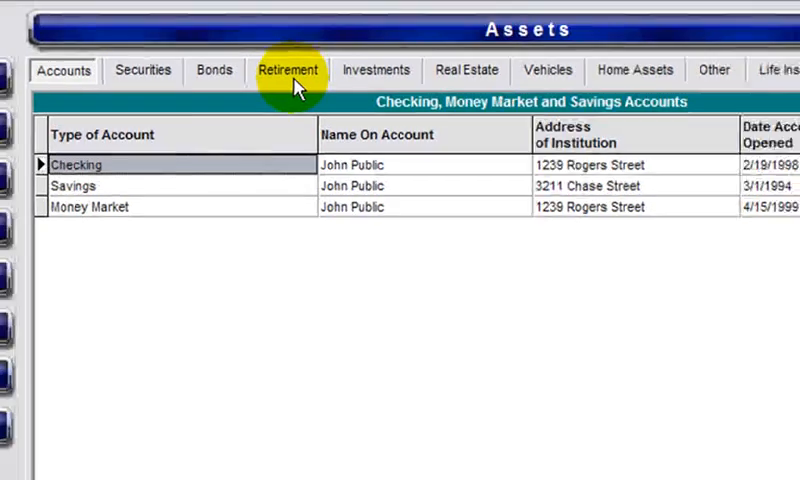
click(288, 70)
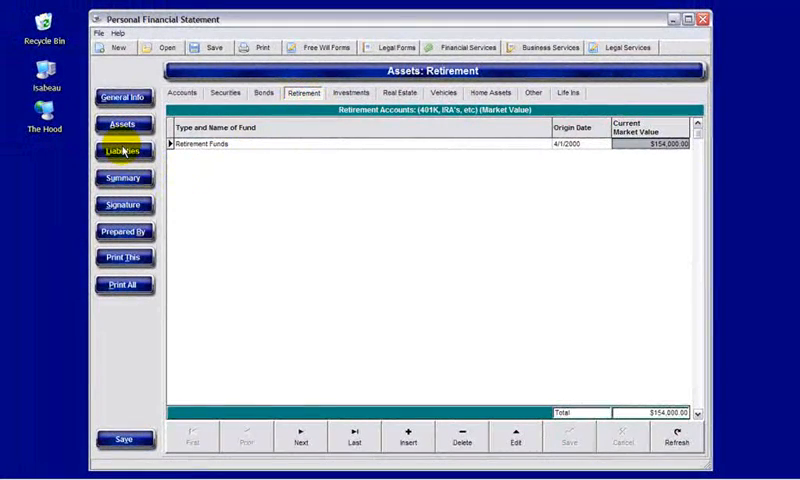
click(123, 151)
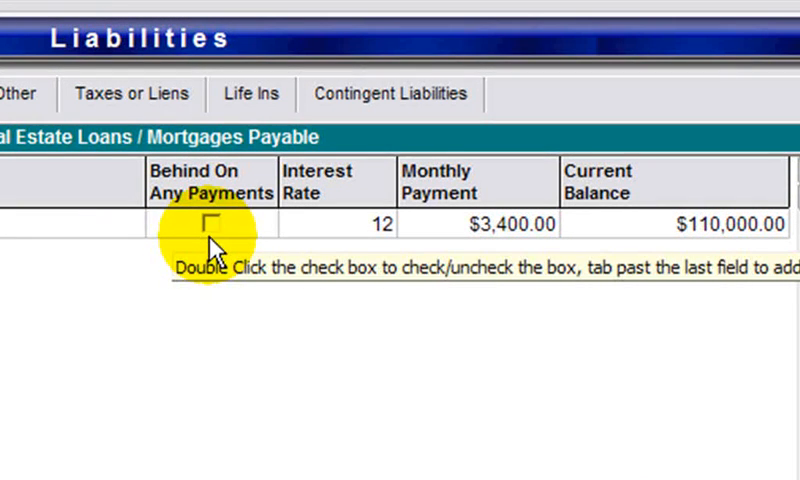
- Toggle Behind On Any Payments on and off, then save the Bank of America mortgage
double_click(207, 224)
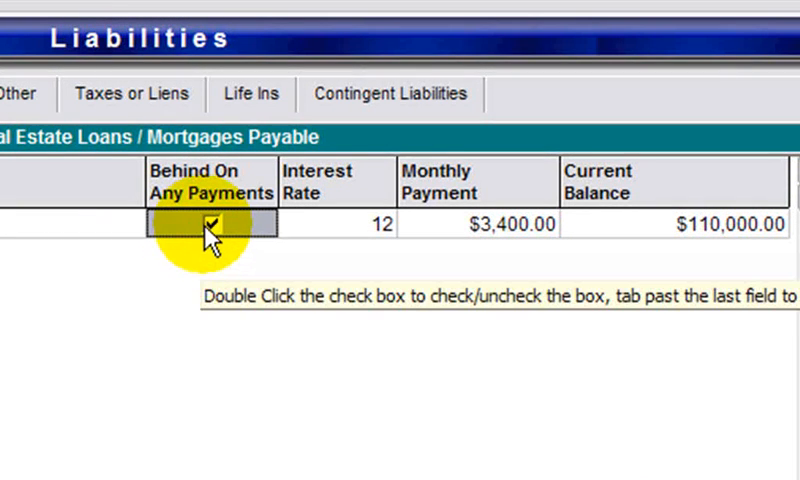
double_click(211, 224)
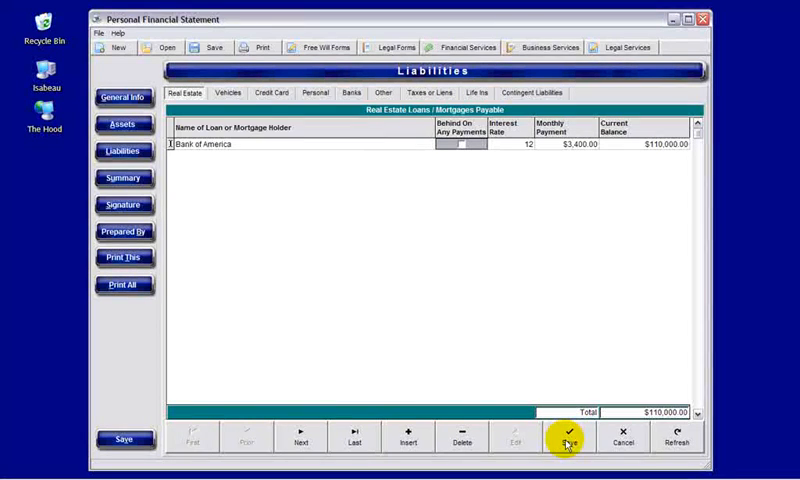
click(567, 440)
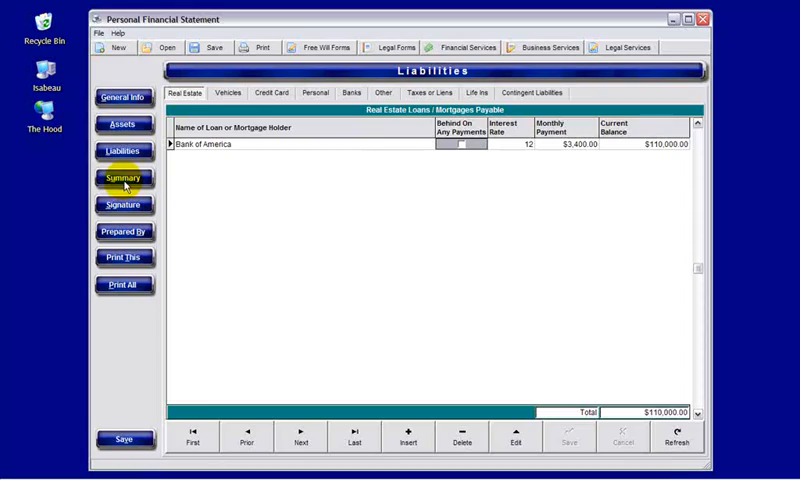
- View the Net Worth Summary totals for assets, liabilities and income
click(124, 178)
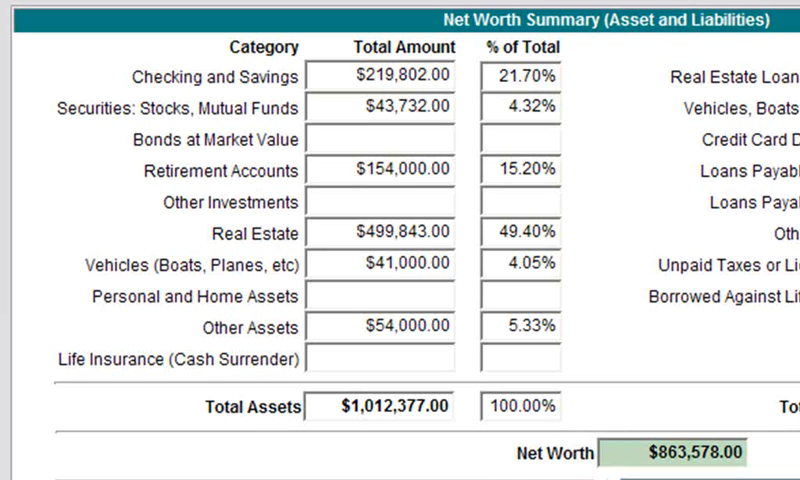
scroll(down, 3)
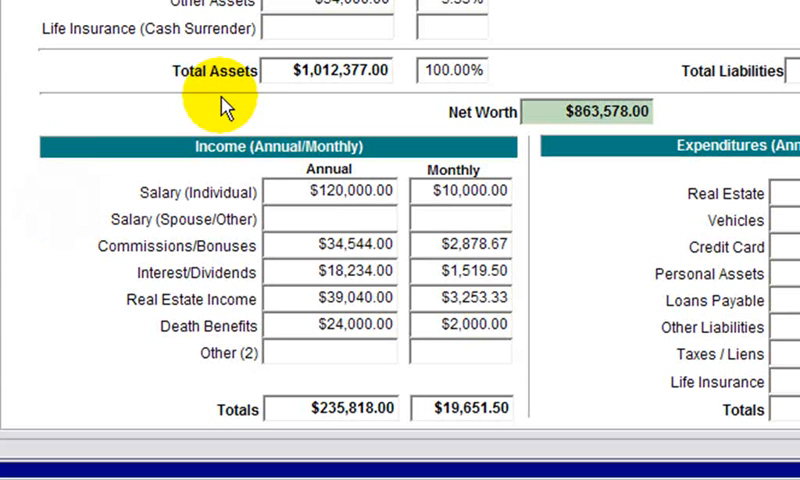
mouse_move(228, 150)
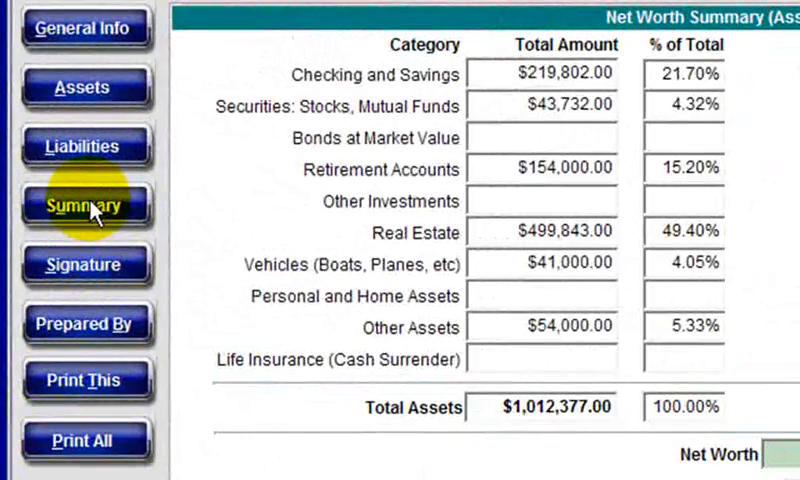
- Review the Signature and Prepared By pages, then return to Assets
click(85, 263)
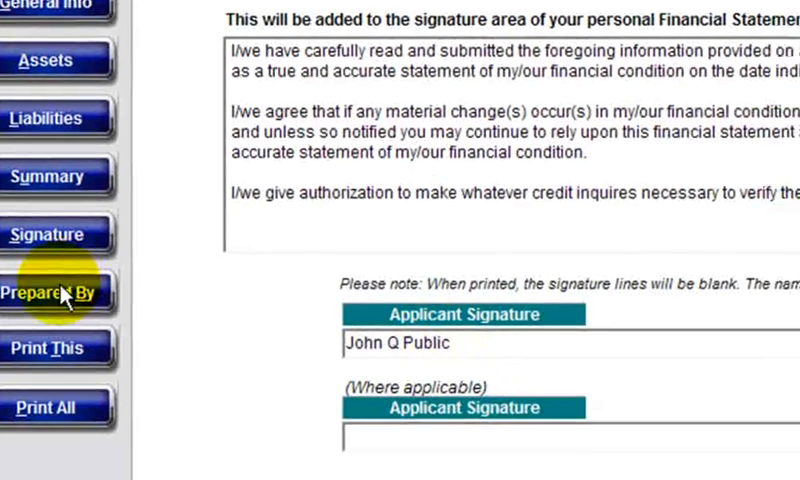
click(50, 291)
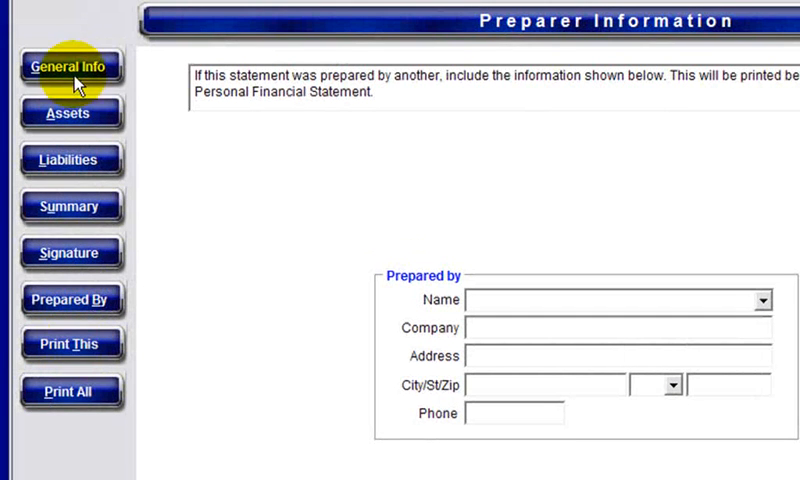
click(71, 112)
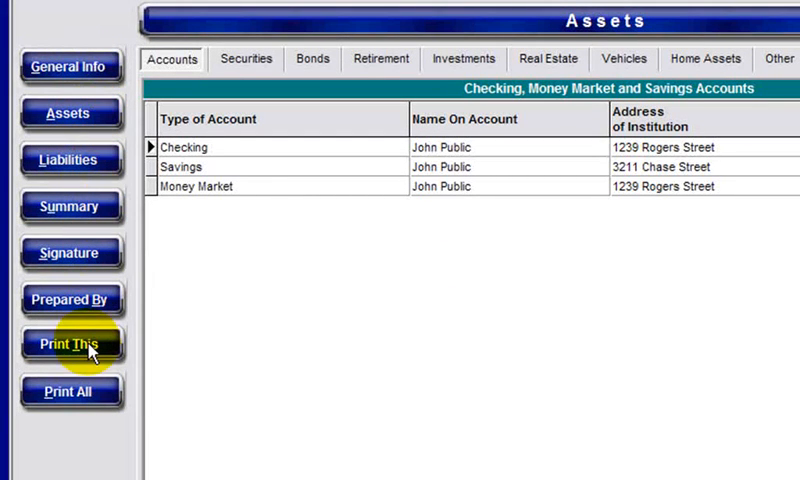
mouse_move(72, 390)
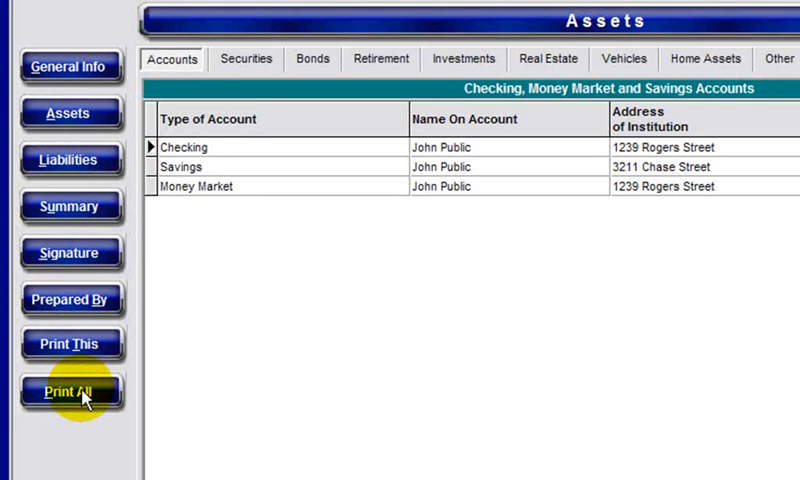
- Preview the full statement with Print All and page forward to page 3, the Liabilities page
click(71, 390)
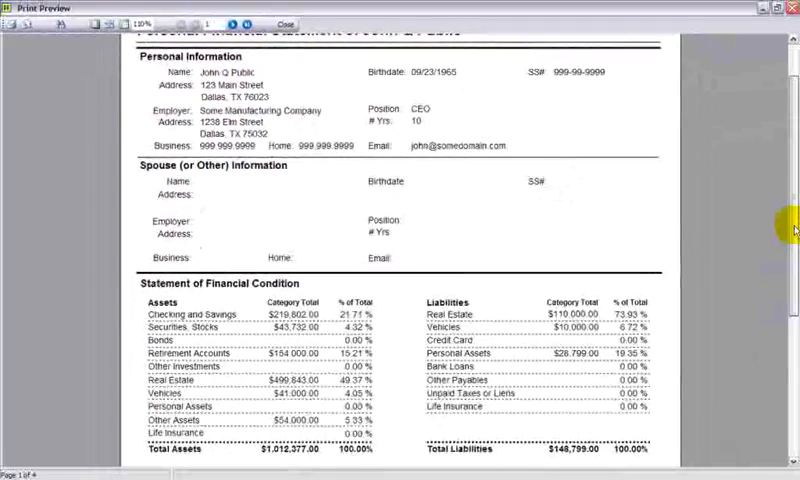
scroll(down, 3)
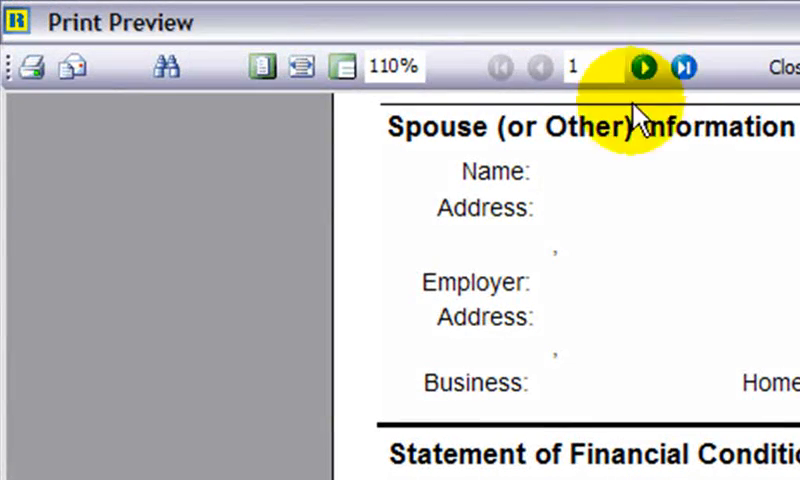
click(643, 67)
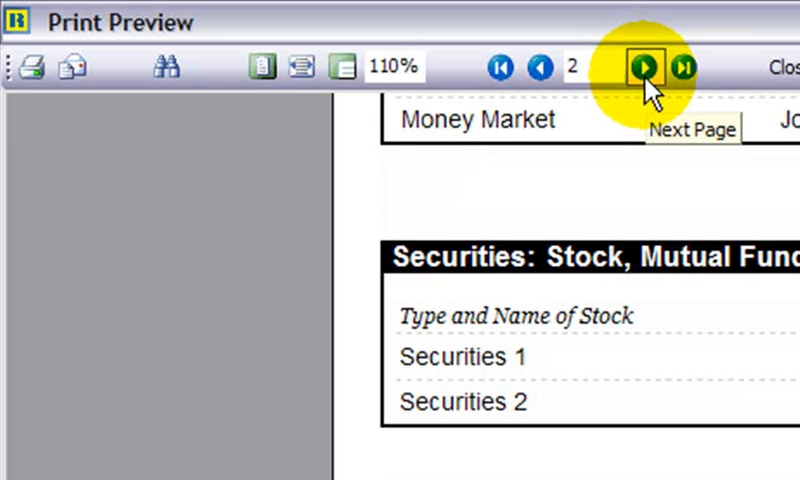
click(645, 67)
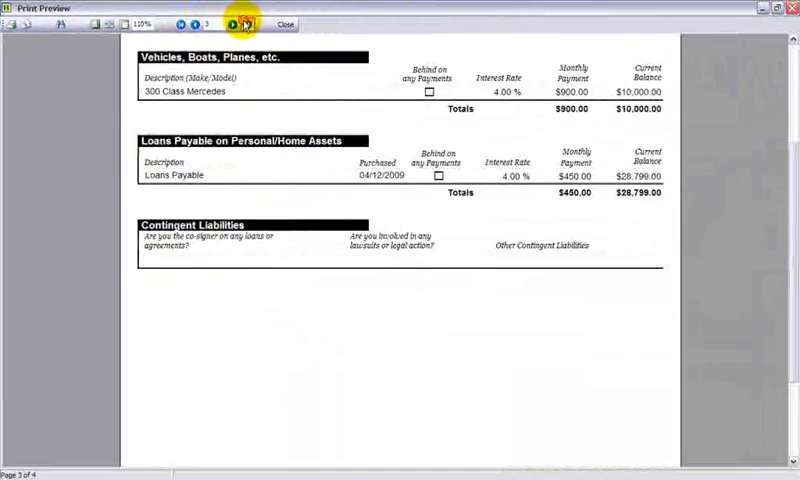
click(230, 24)
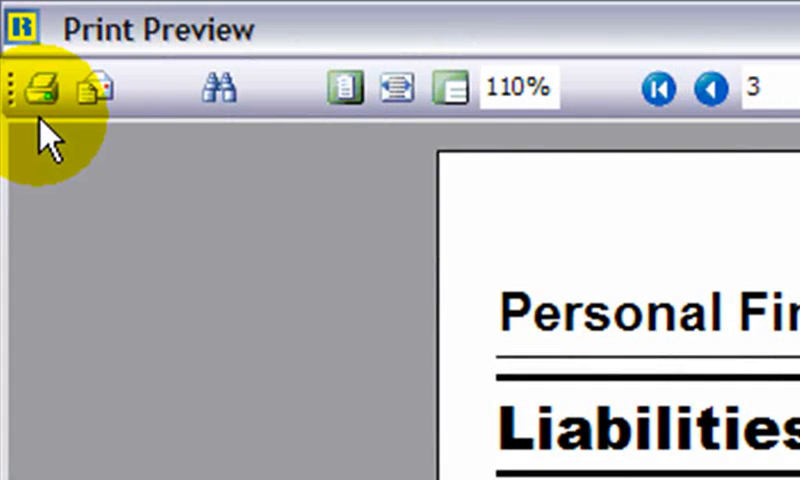
- Set the print dialog to Print to File as a PDF File and start naming the file 'Sta'
click(42, 88)
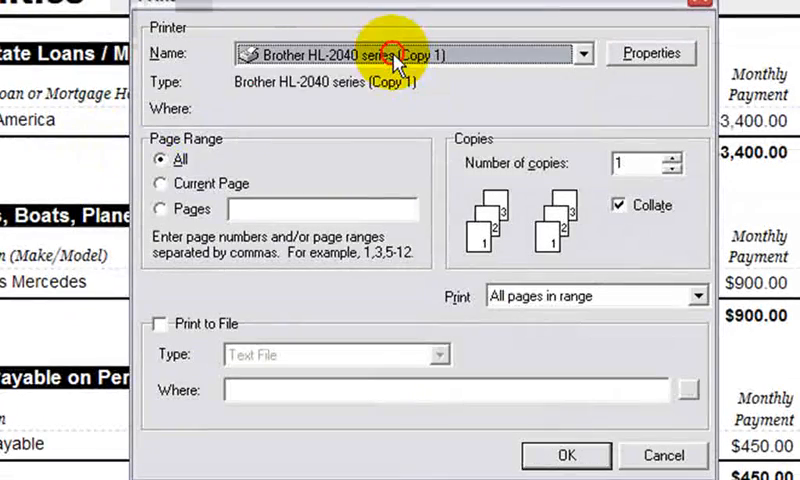
click(440, 355)
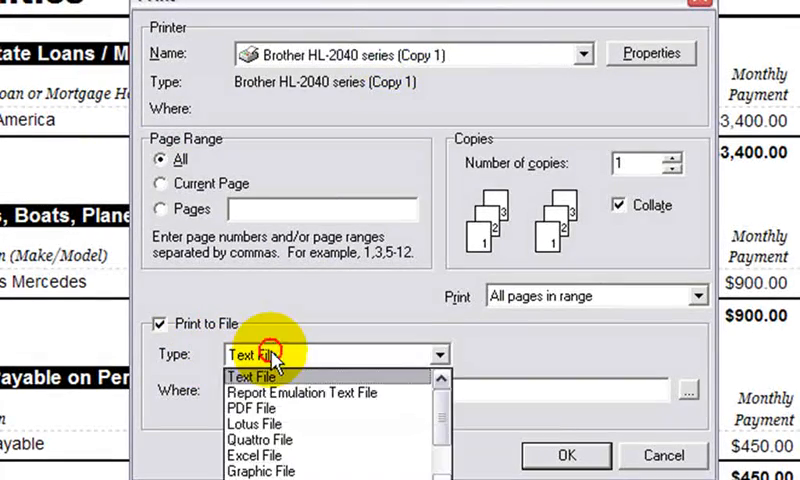
click(252, 408)
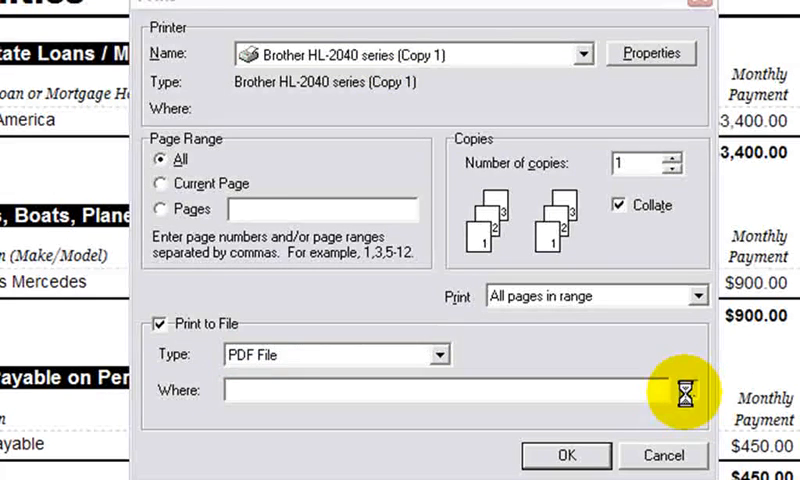
click(681, 388)
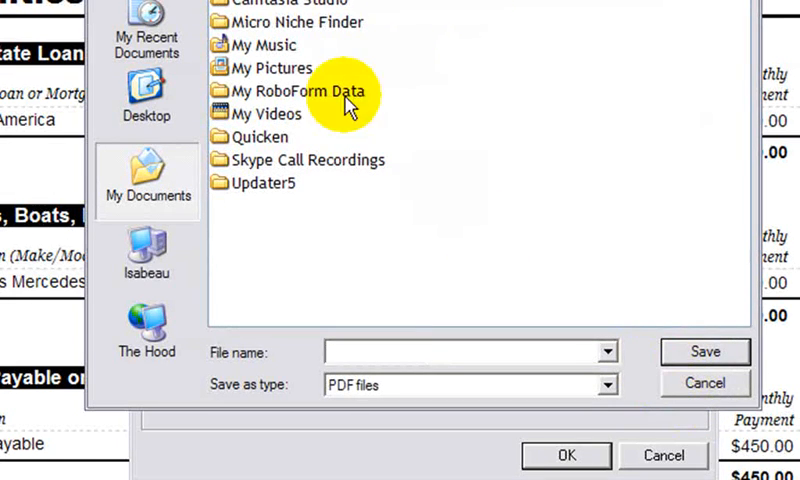
text(Sta)
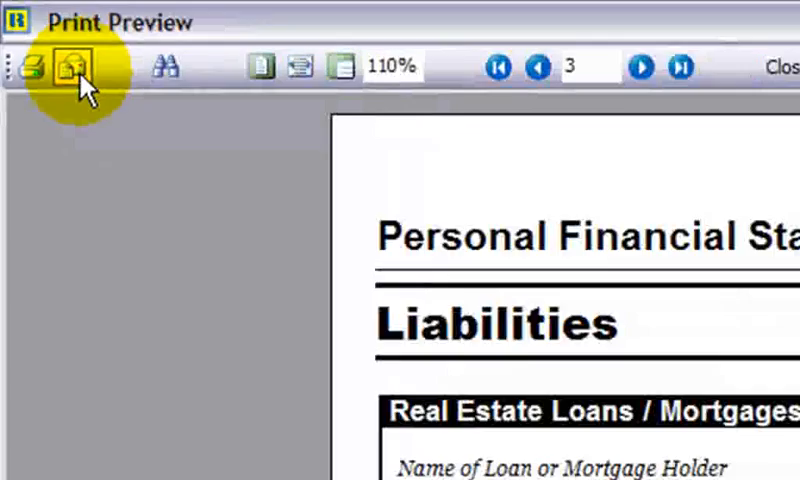
click(70, 66)
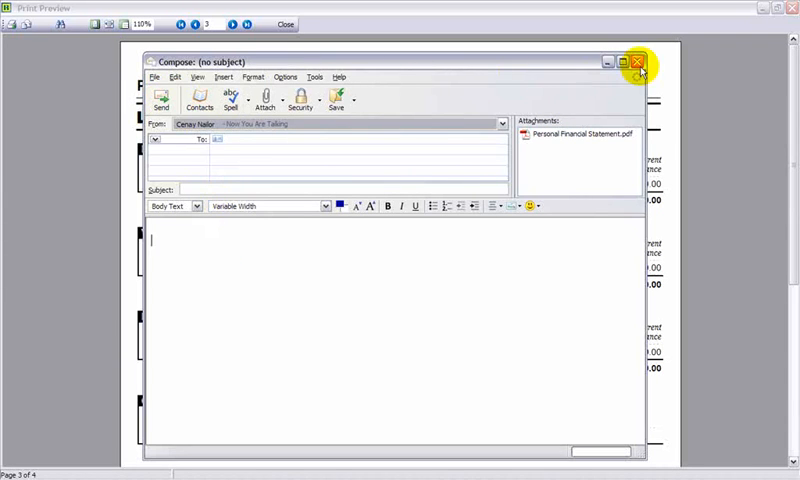
click(639, 61)
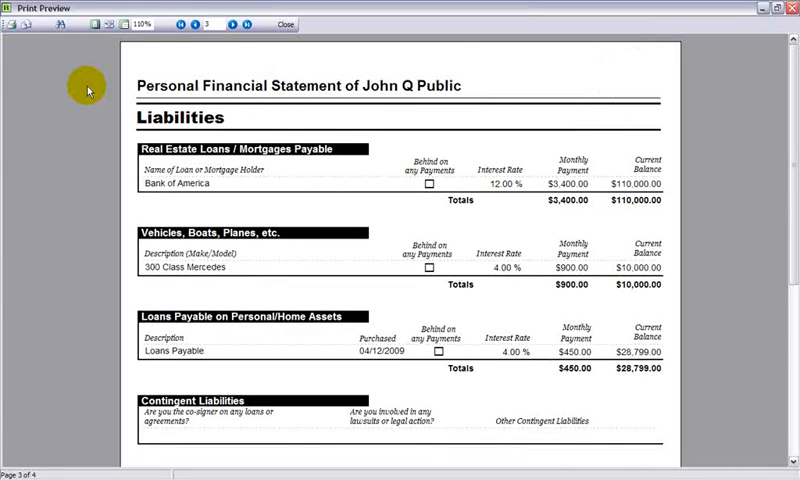